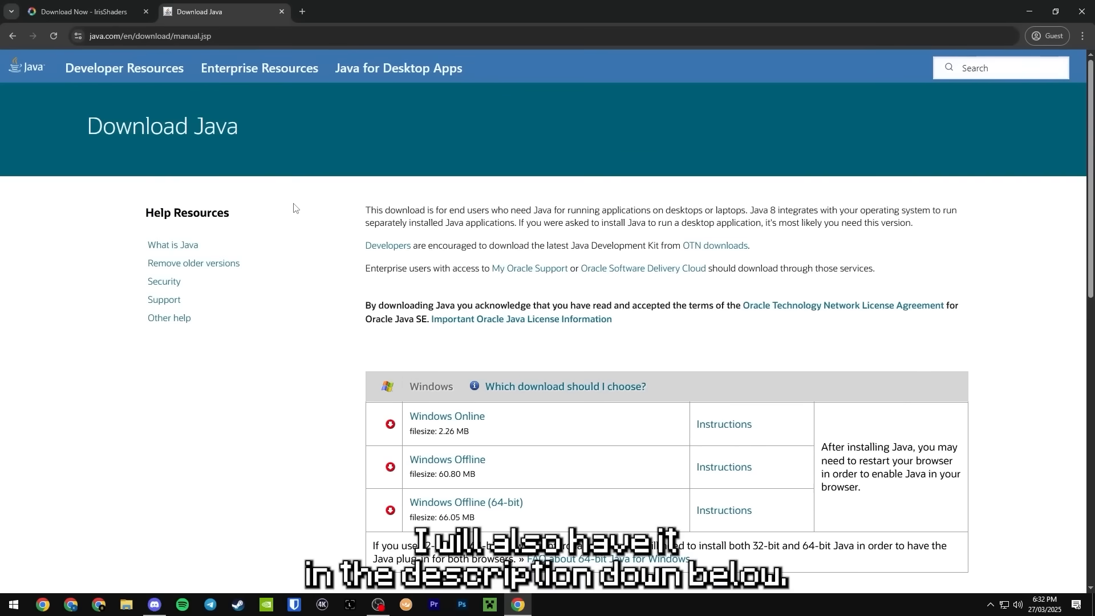
mouse_move(525, 410)
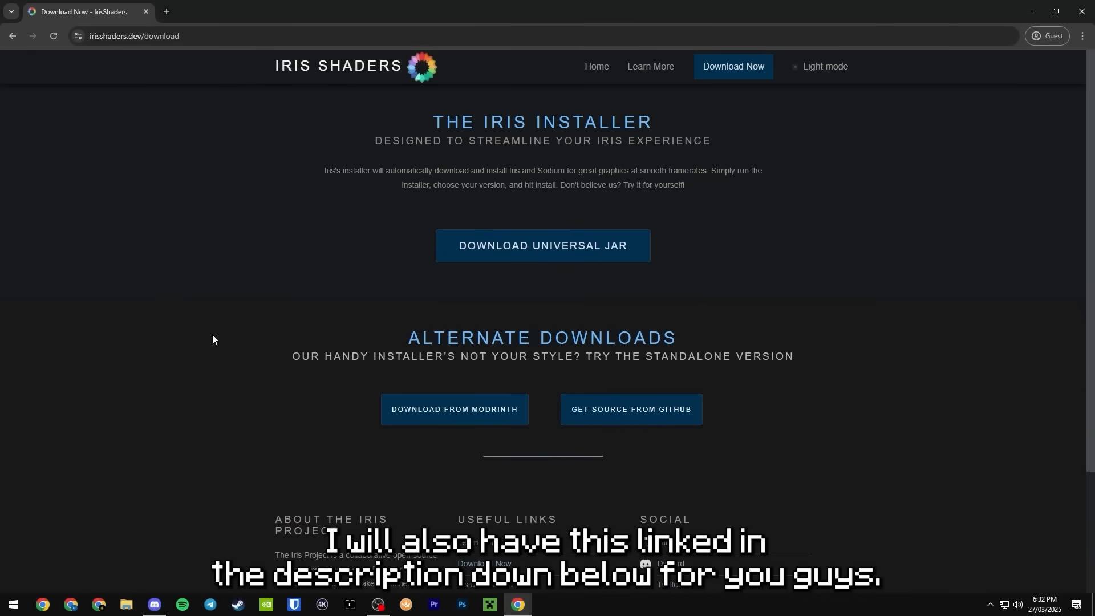
mouse_move(403, 254)
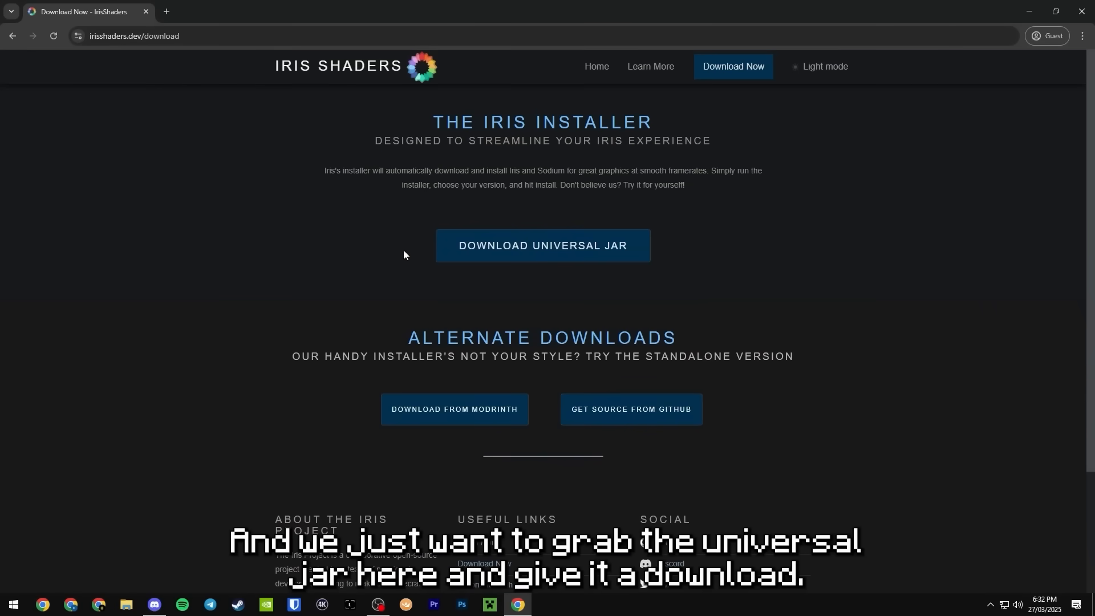
Download the universal Iris installer jar and save it as an executable jar in Downloads
left_click(542, 246)
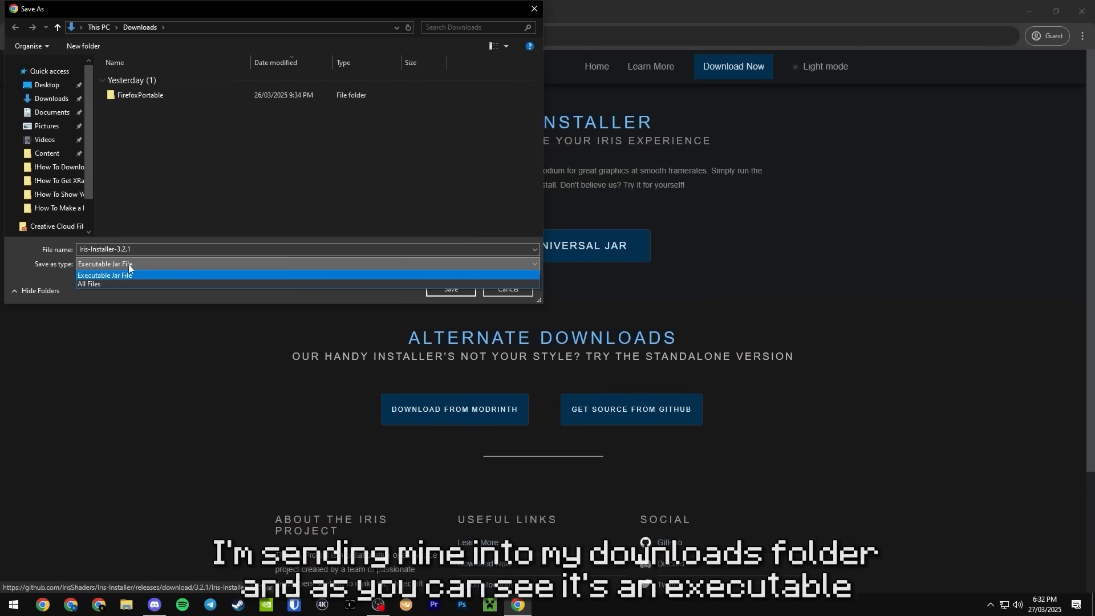
left_click(451, 289)
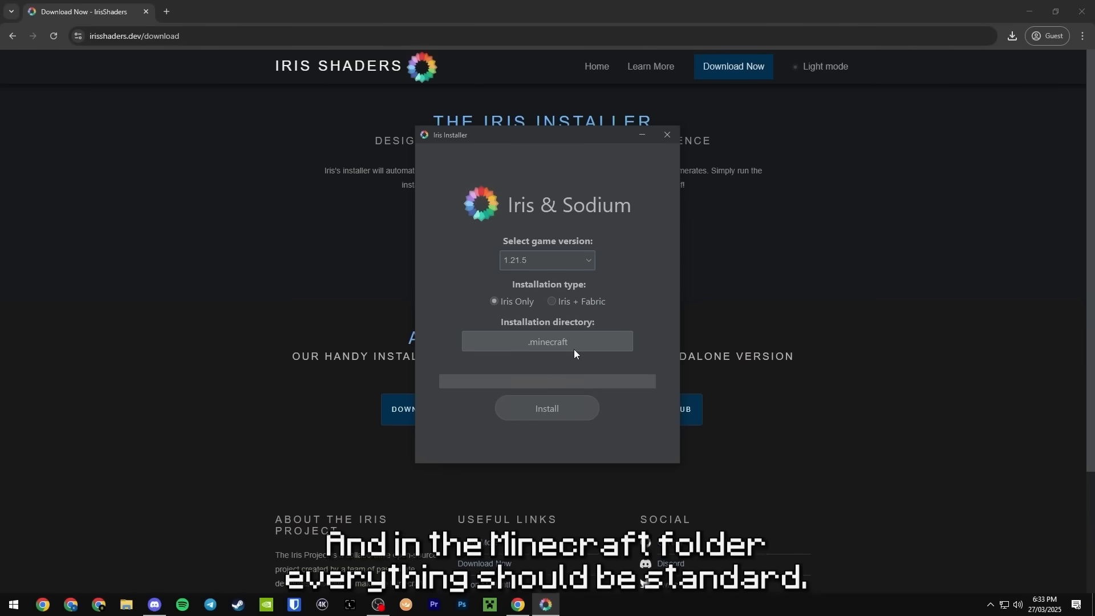
mouse_move(570, 358)
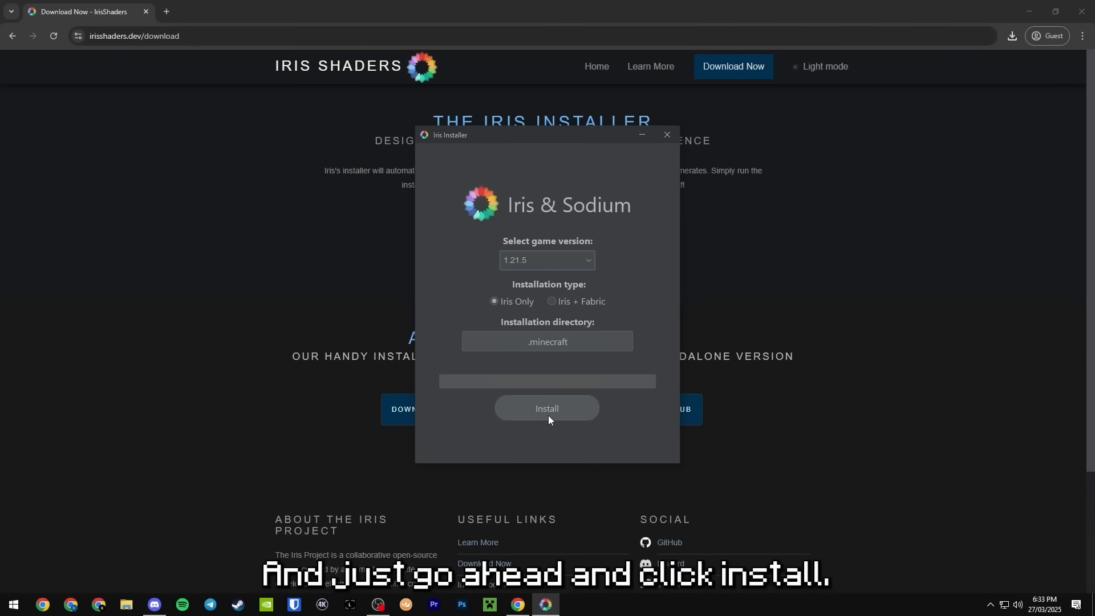
Install Iris Only for Minecraft 1.21.5 into .minecraft and close the finished installer
left_click(547, 408)
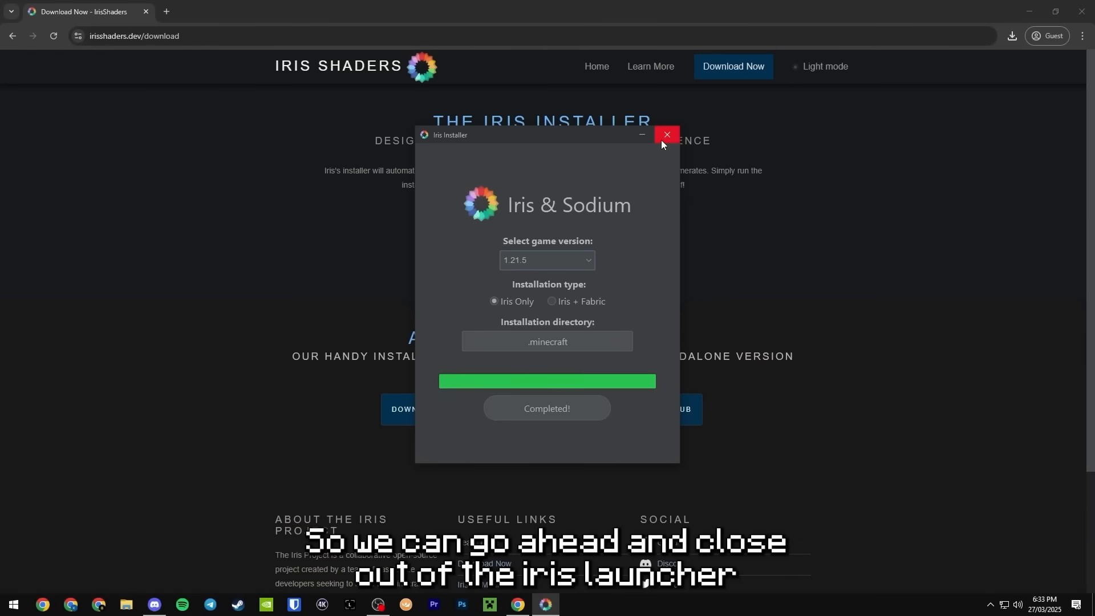
left_click(665, 134)
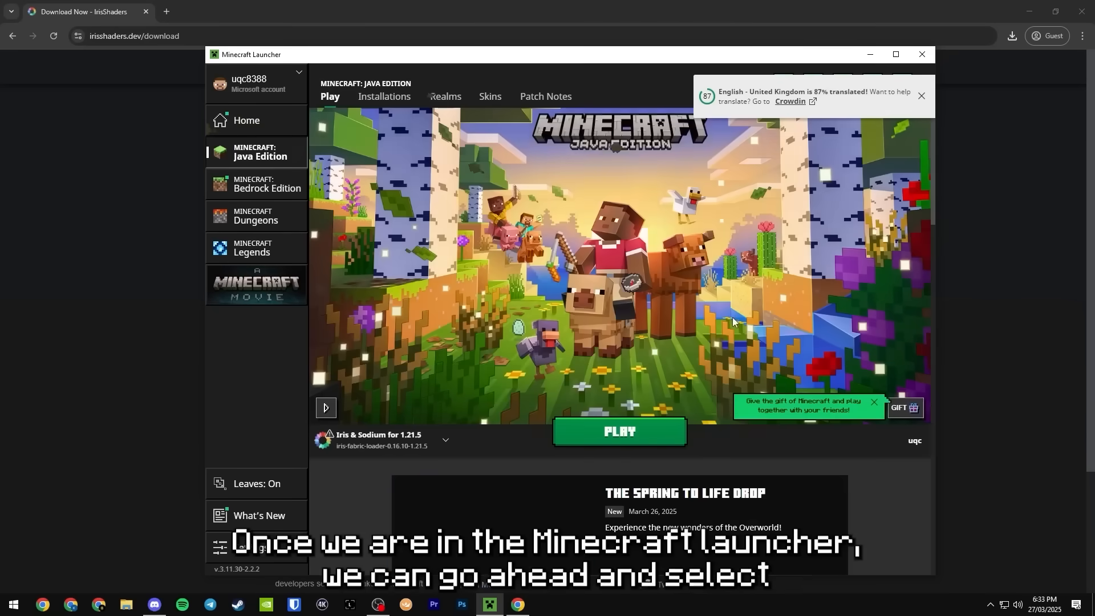
Launch the Iris & Sodium for 1.21.5 profile, accepting the 'I understand the risks' warning
left_click(445, 440)
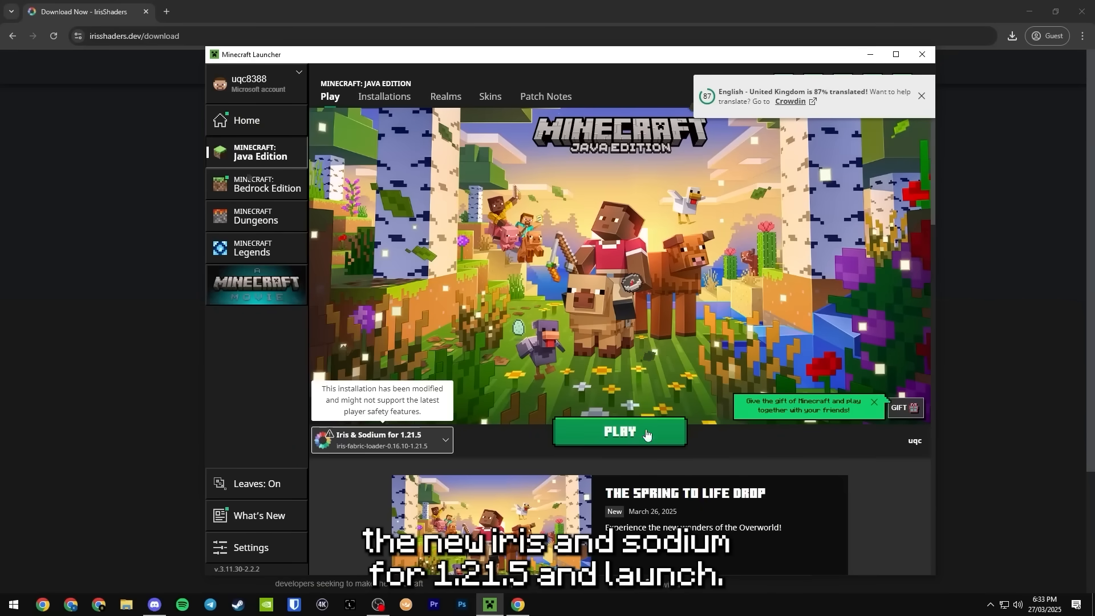
left_click(619, 432)
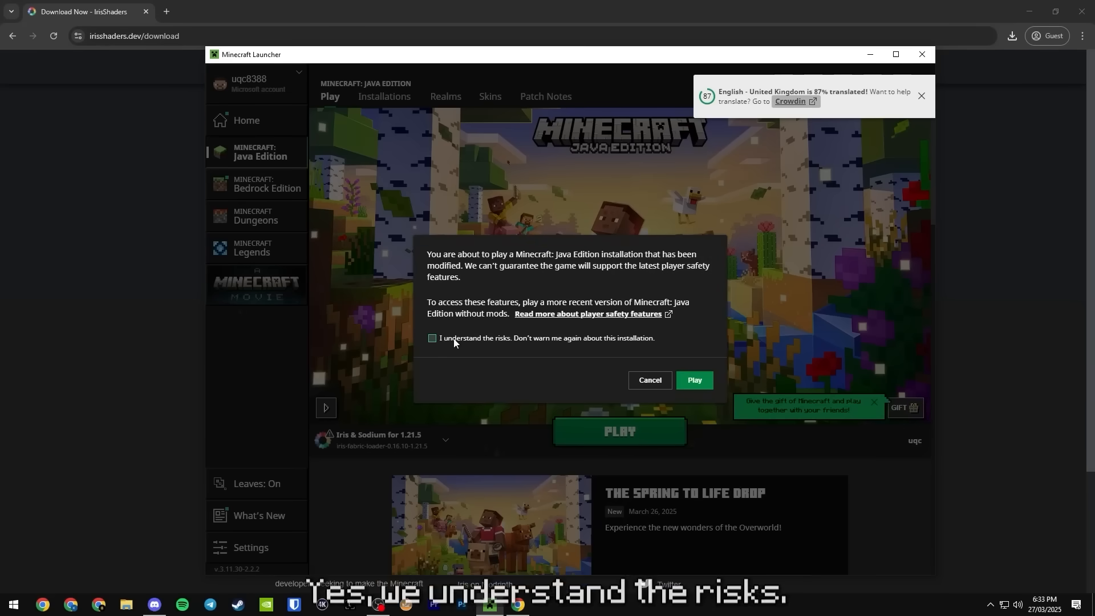
left_click(432, 340)
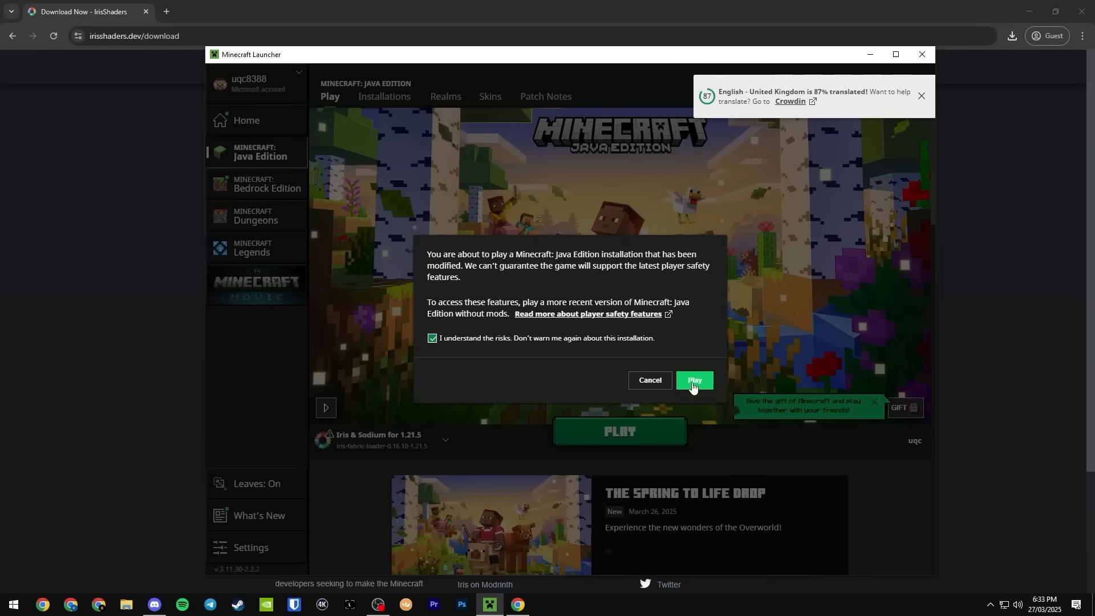
left_click(695, 381)
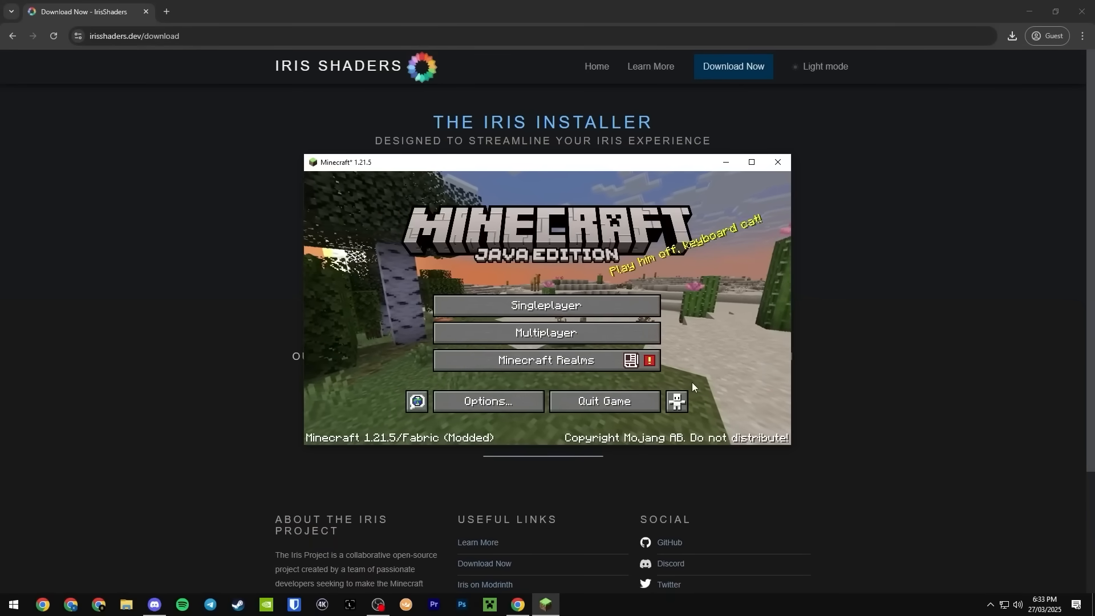
Maximize the game, load the Small Comfortable Modern House singleplayer world and bring up the pause menu
left_click(752, 162)
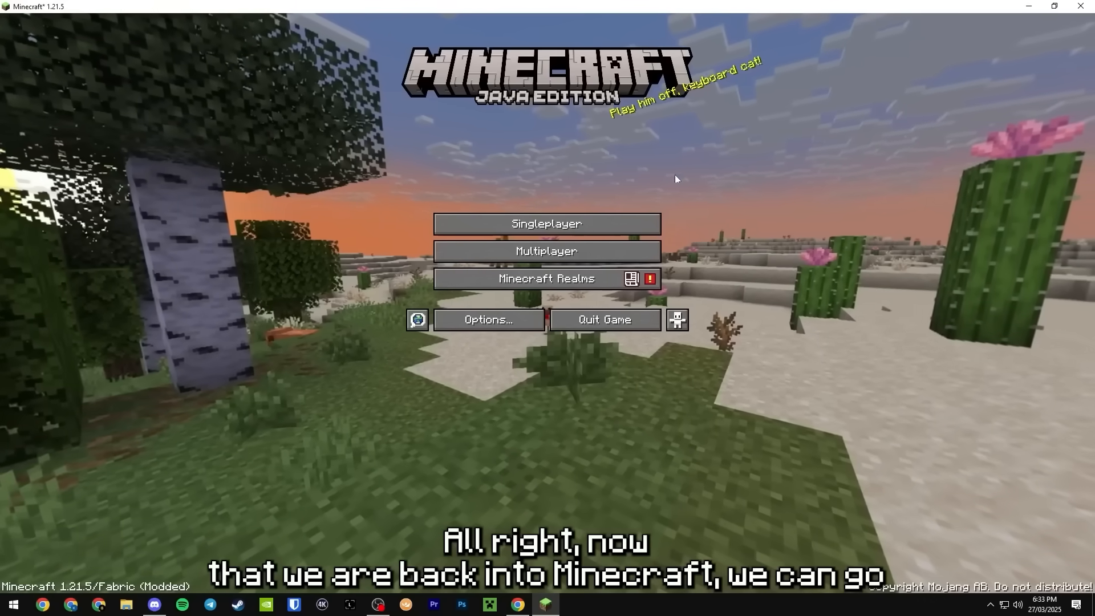
left_click(546, 223)
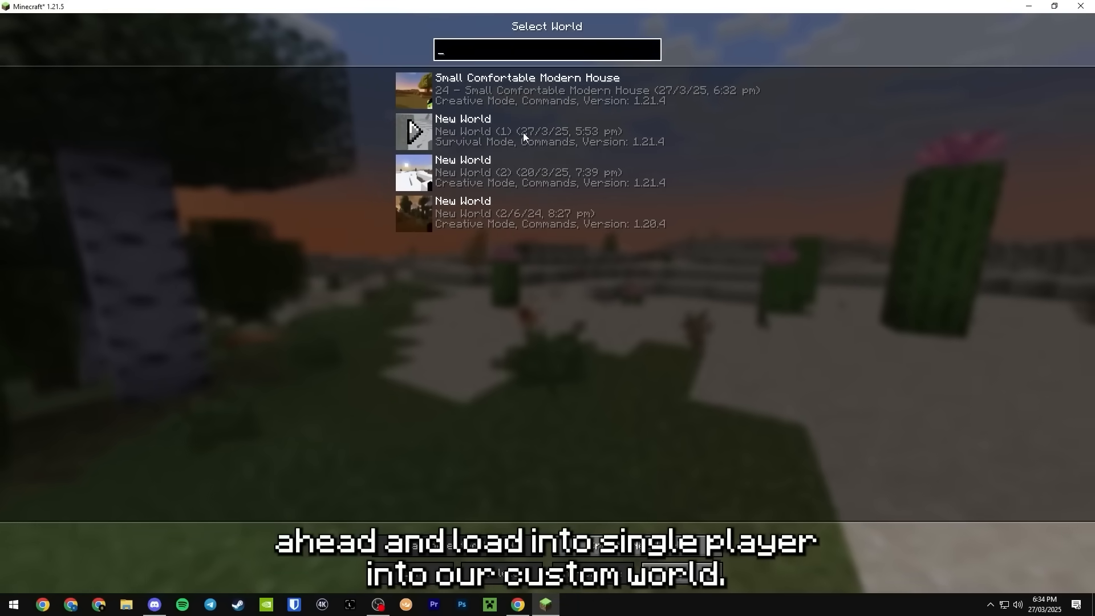
double_click(528, 135)
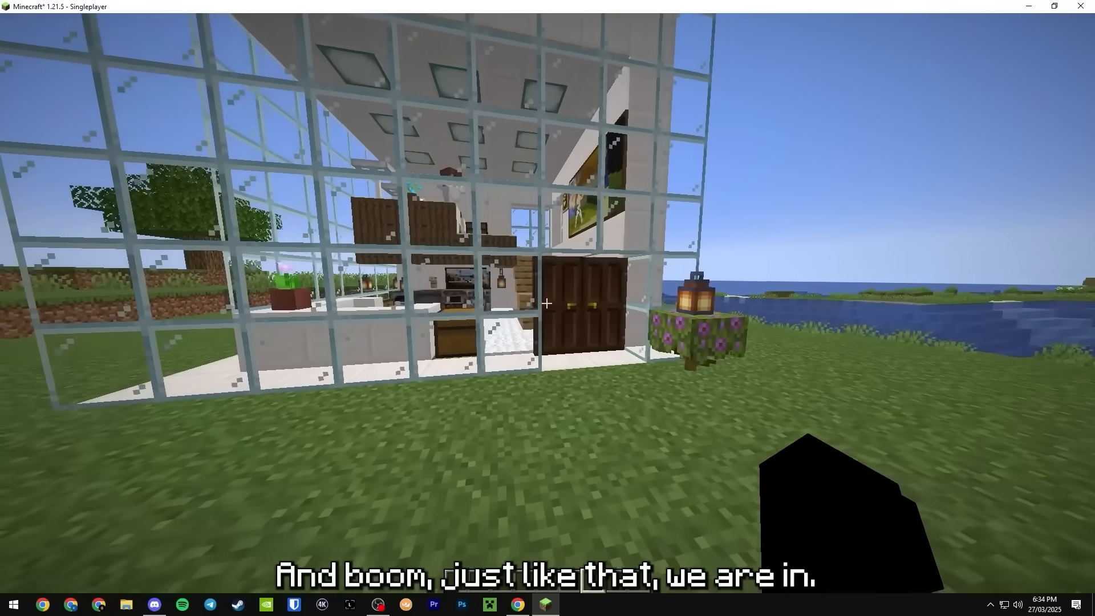
key("Escape")
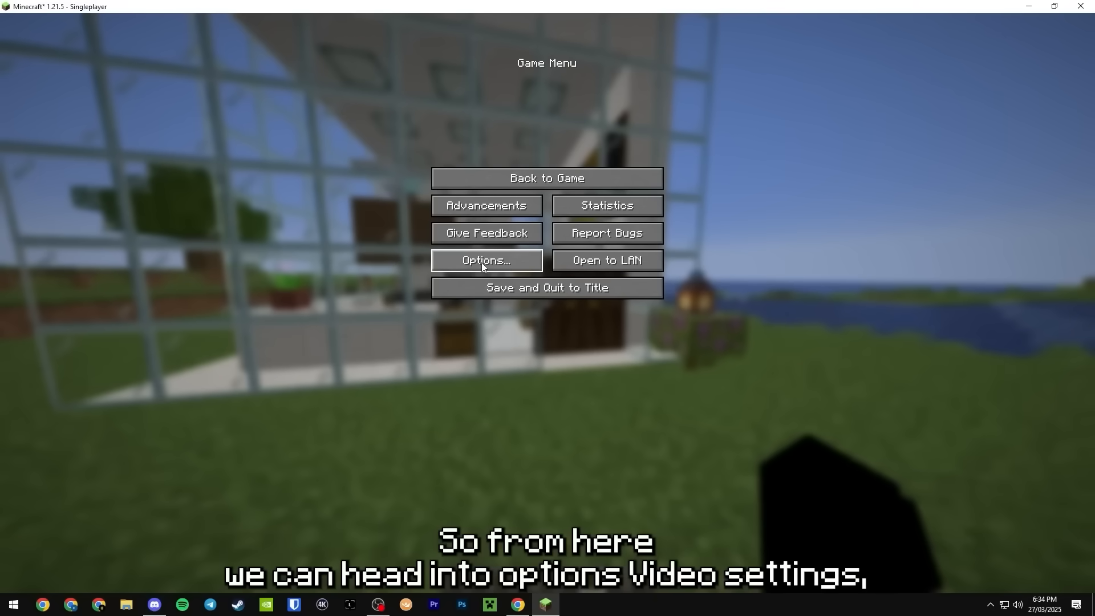
Enable the BSL_v8.4.02.2.zip shader pack from Video Settings > Shader Packs and return to the game
left_click(486, 263)
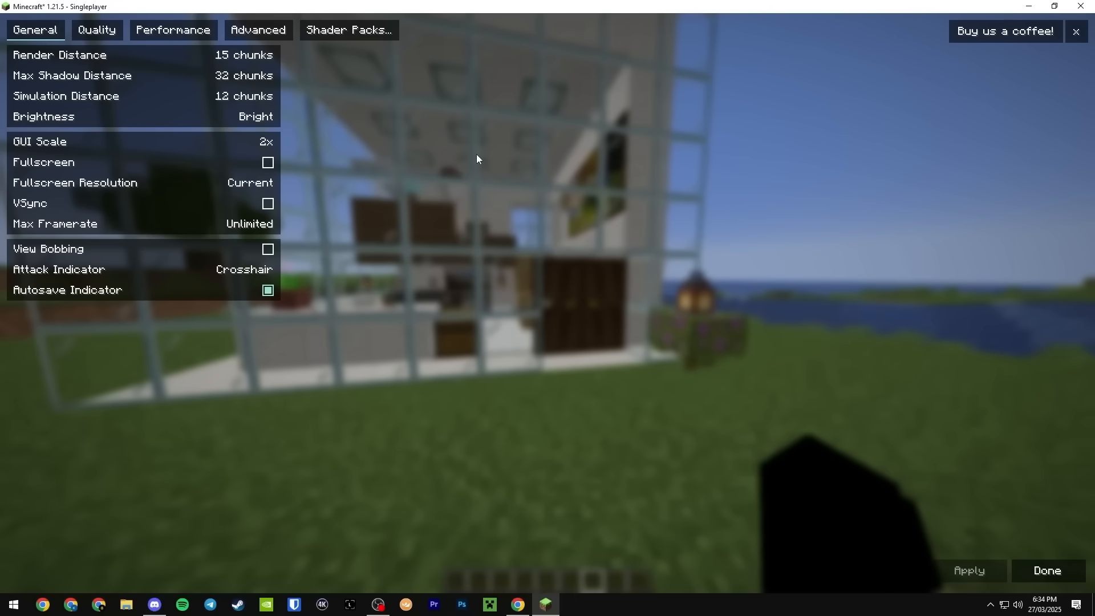
left_click(347, 30)
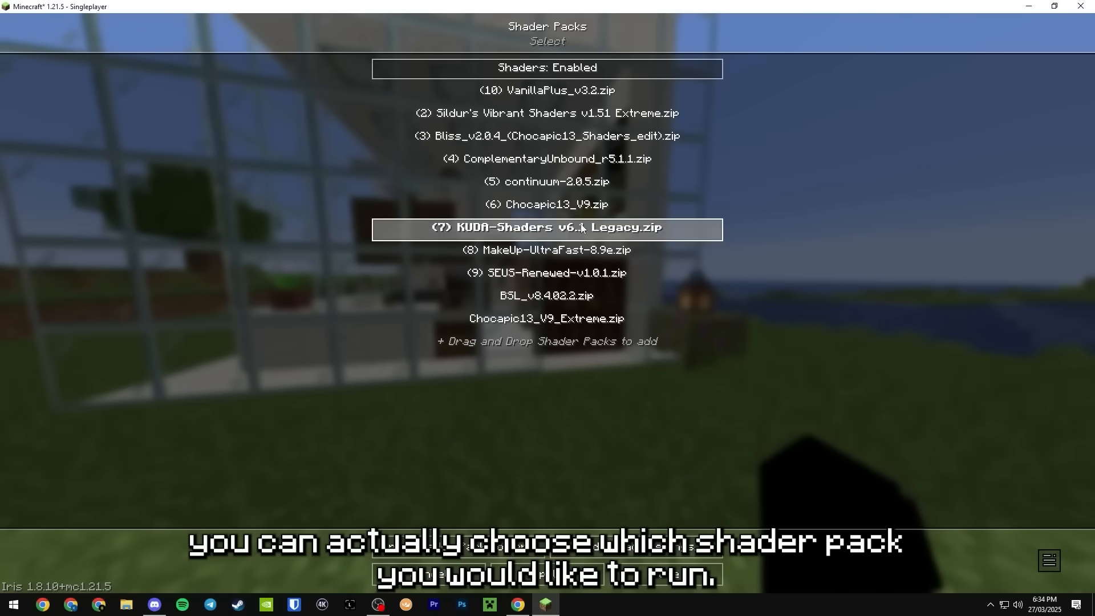
left_click(547, 181)
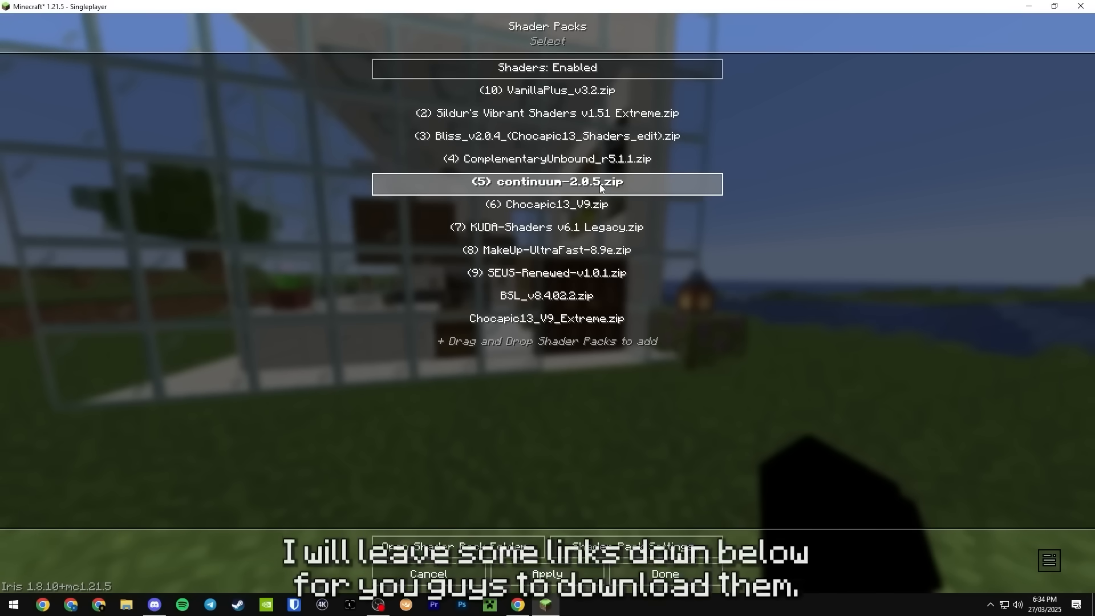
left_click(546, 296)
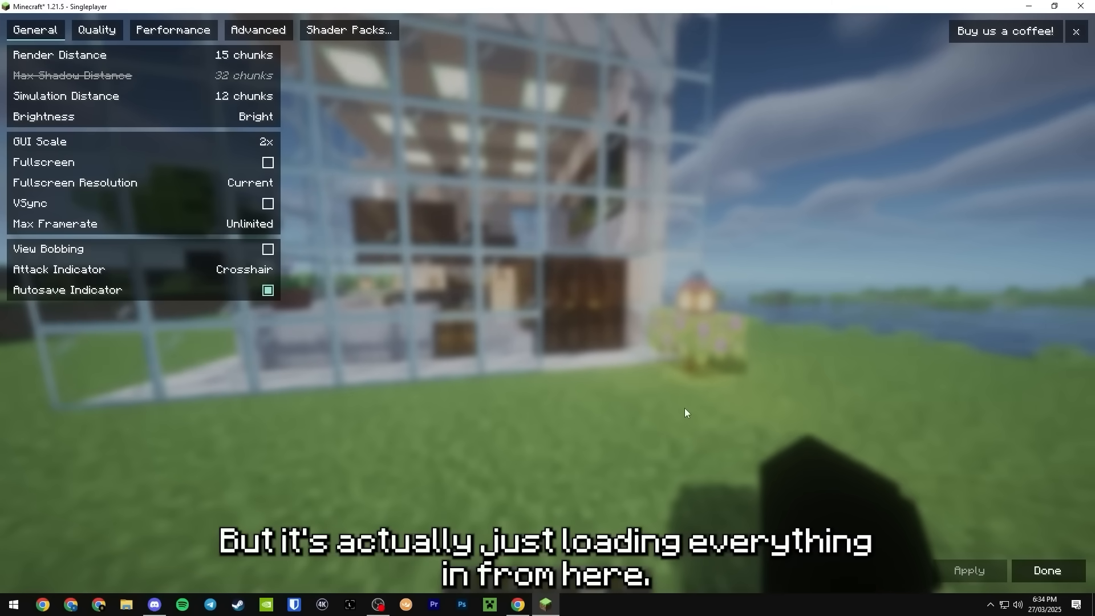
left_click(1045, 582)
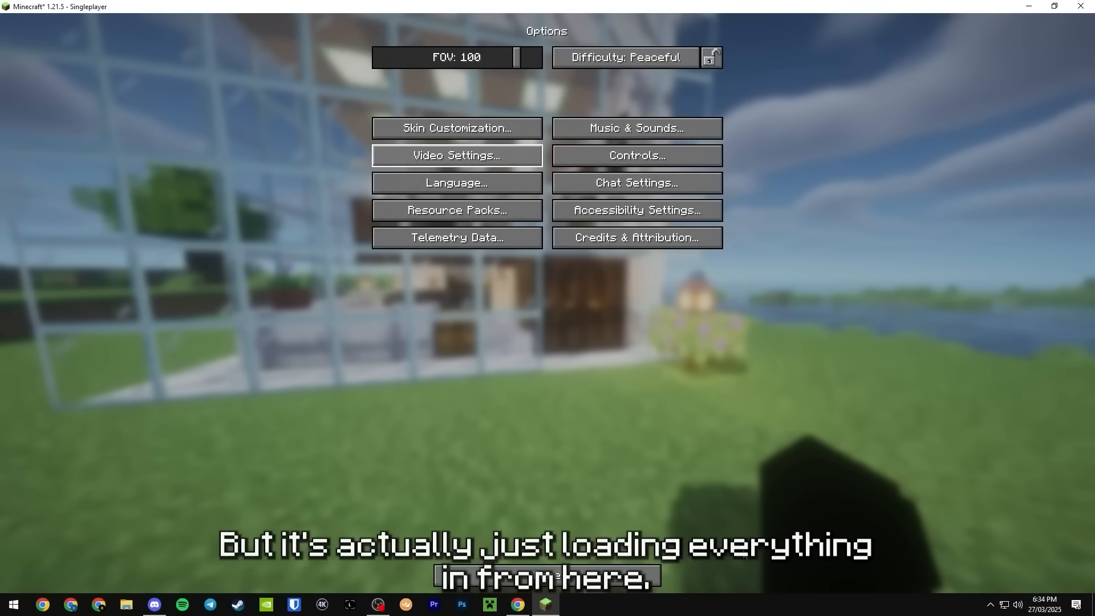
key("Escape")
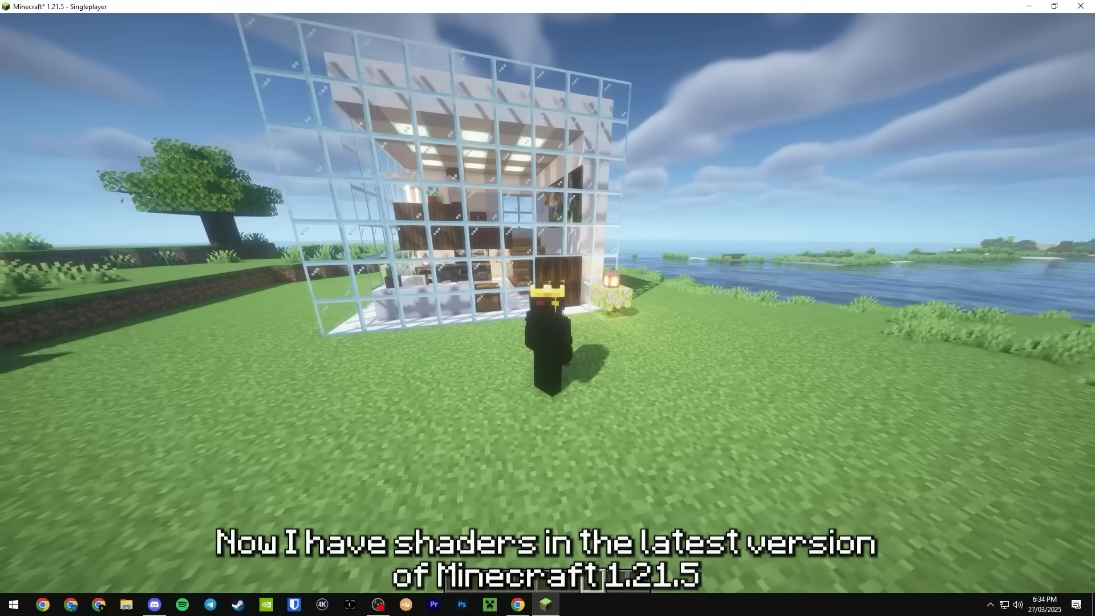
mouse_move(548, 308)
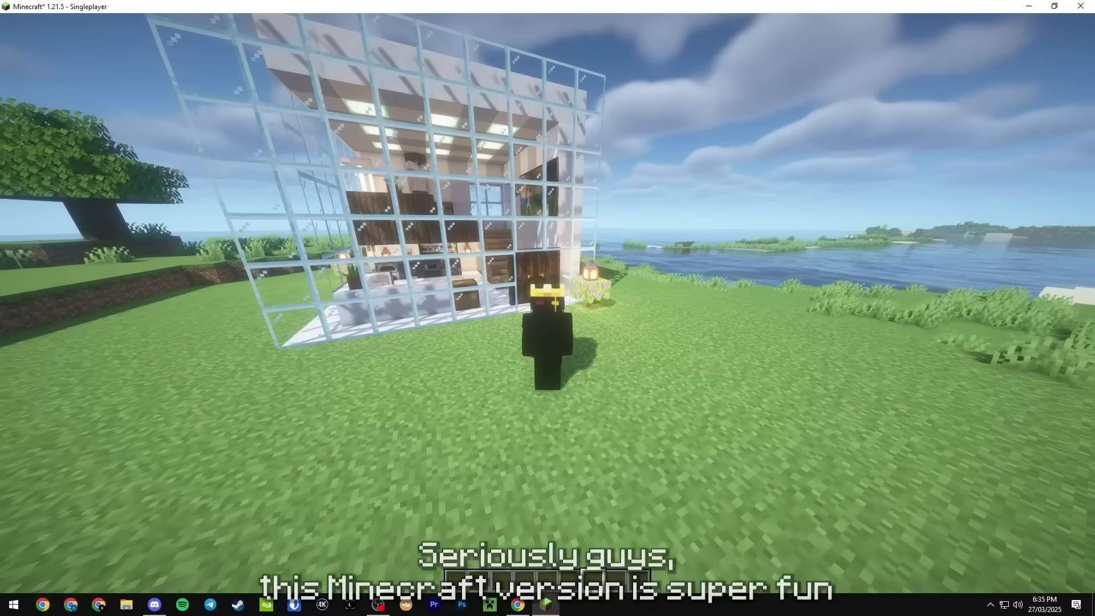
mouse_move(547, 308)
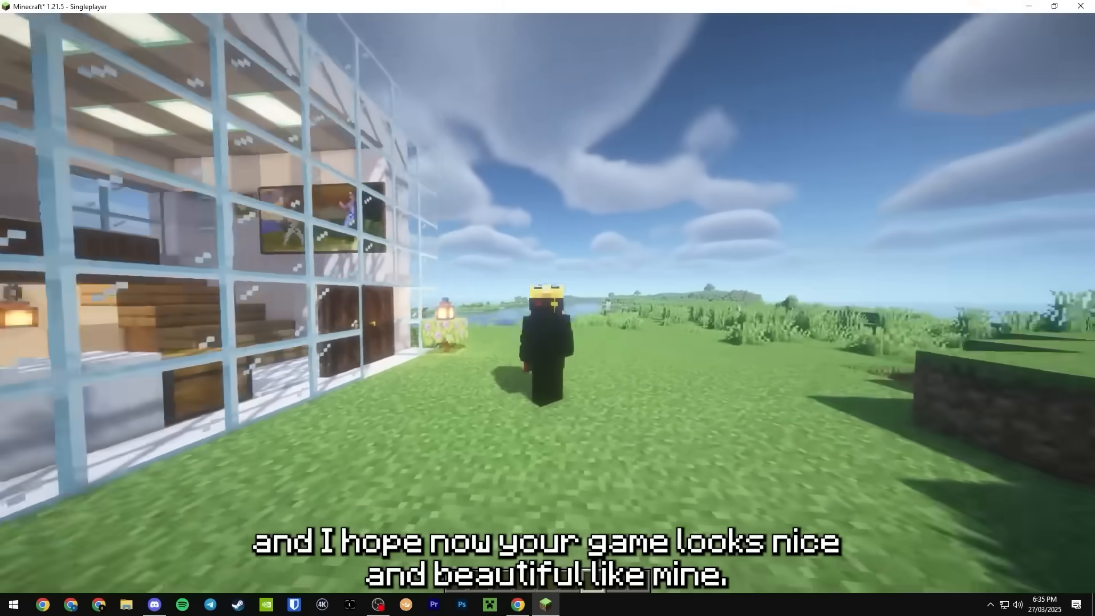